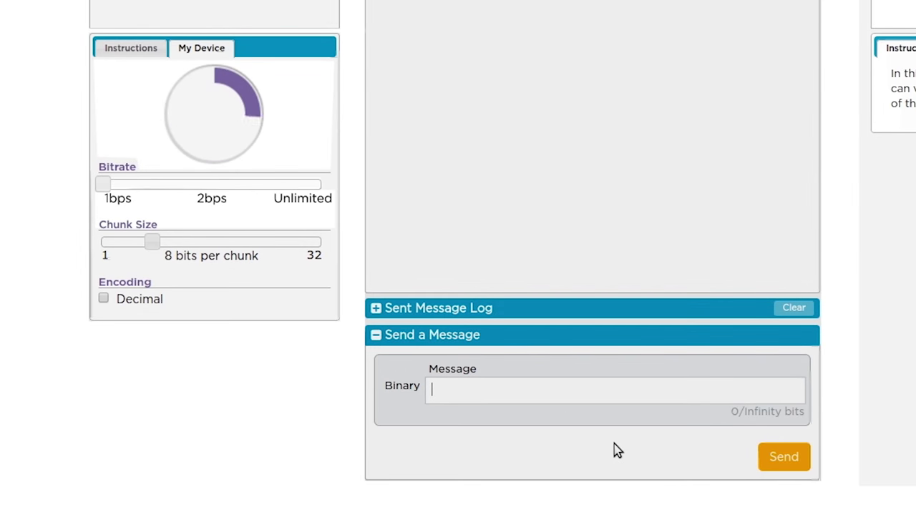
Send the binary digits 00100 to the connected partner from the Binary message field.
text(0010011)
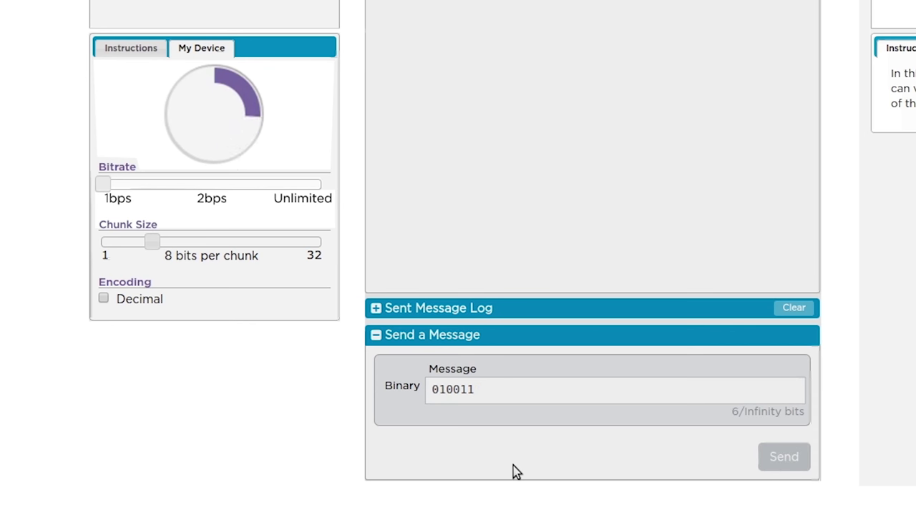
key(BackSpace)
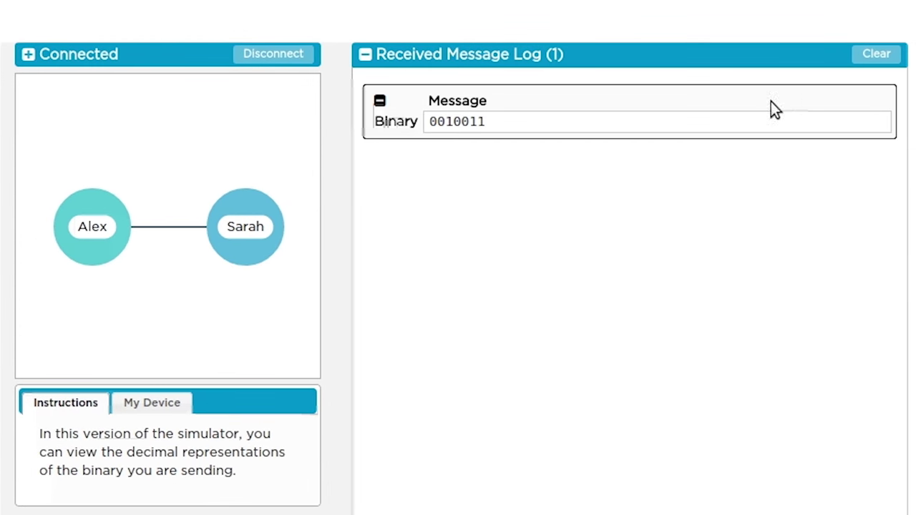
mouse_move(542, 217)
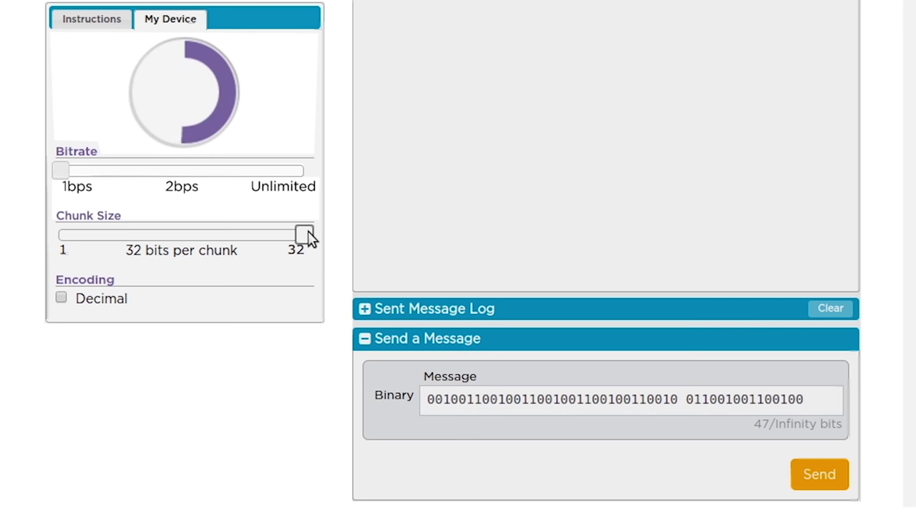
Lower the Chunk Size slider from 32 through 18 and 9 down to 5 bits per chunk.
drag(303, 235, 193, 235)
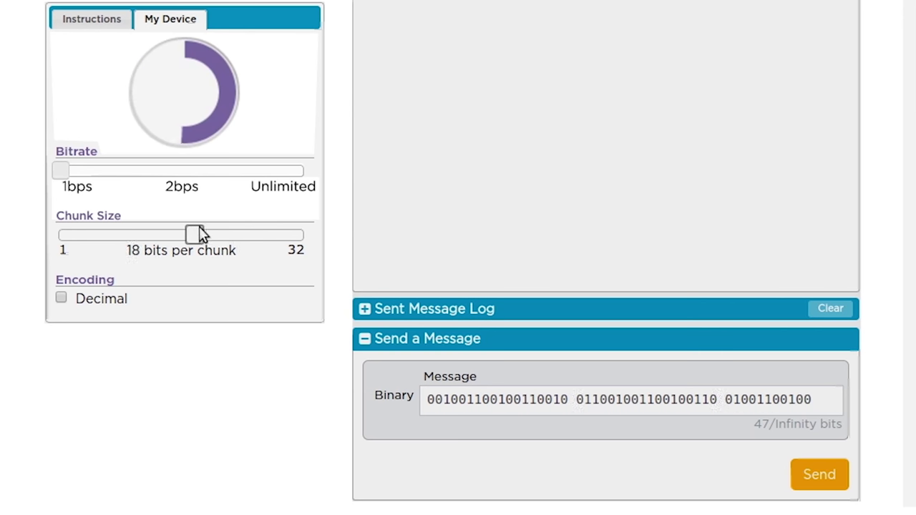
drag(192, 235, 121, 235)
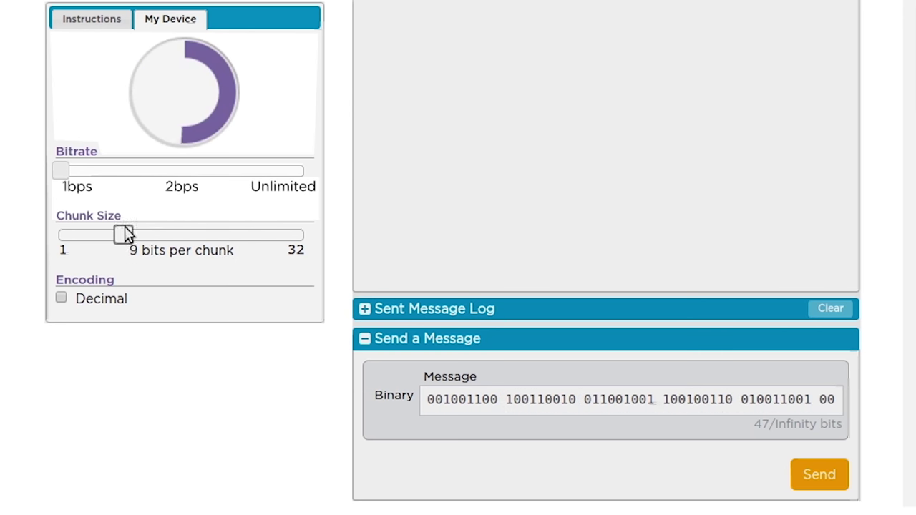
drag(117, 234, 93, 235)
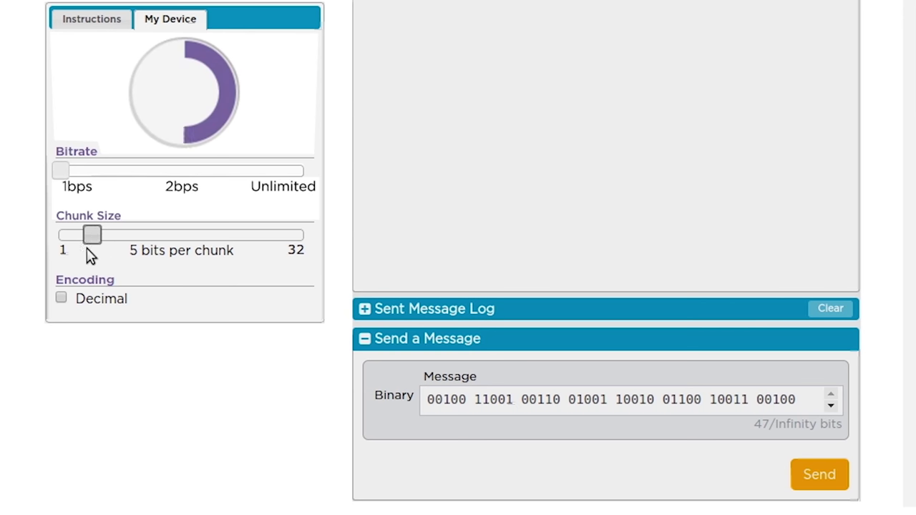
Enable Decimal encoding, then regroup the message into 4-bit and finally 9-bit chunks.
click(60, 298)
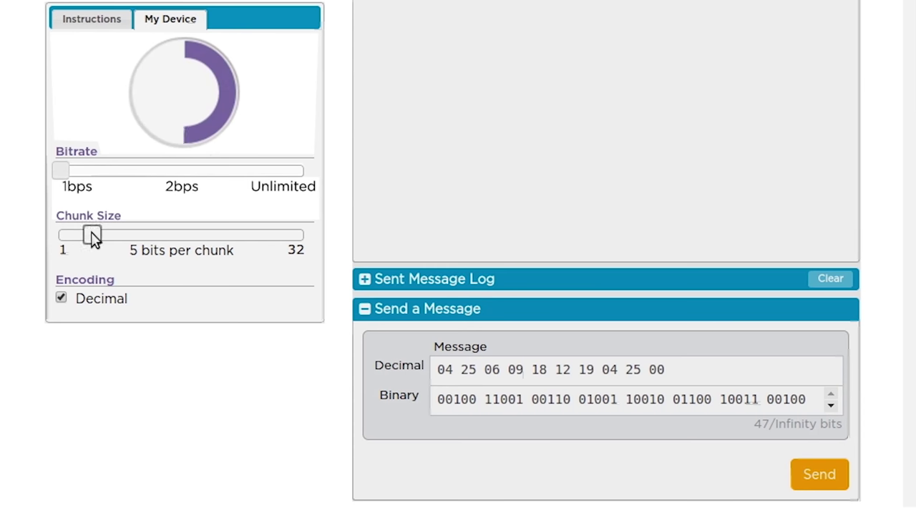
drag(91, 235, 83, 235)
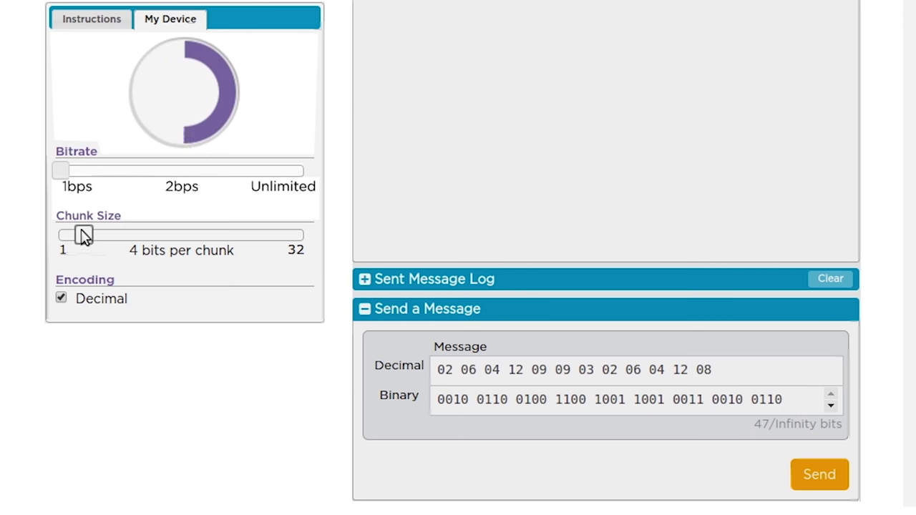
drag(83, 235, 123, 235)
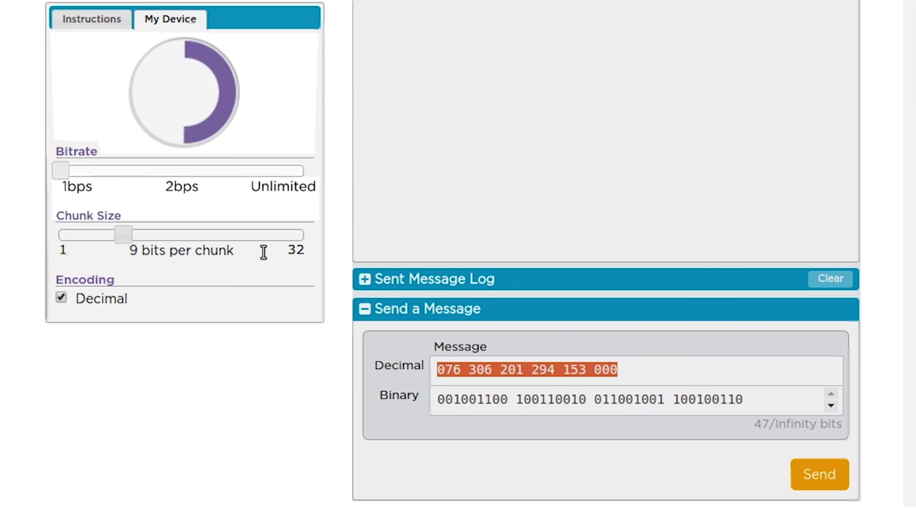
text(10 1)
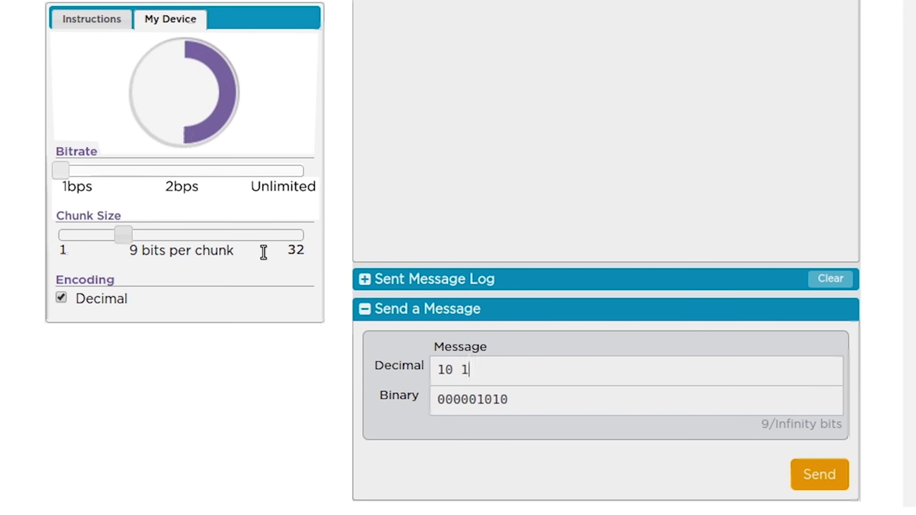
text(1 12)
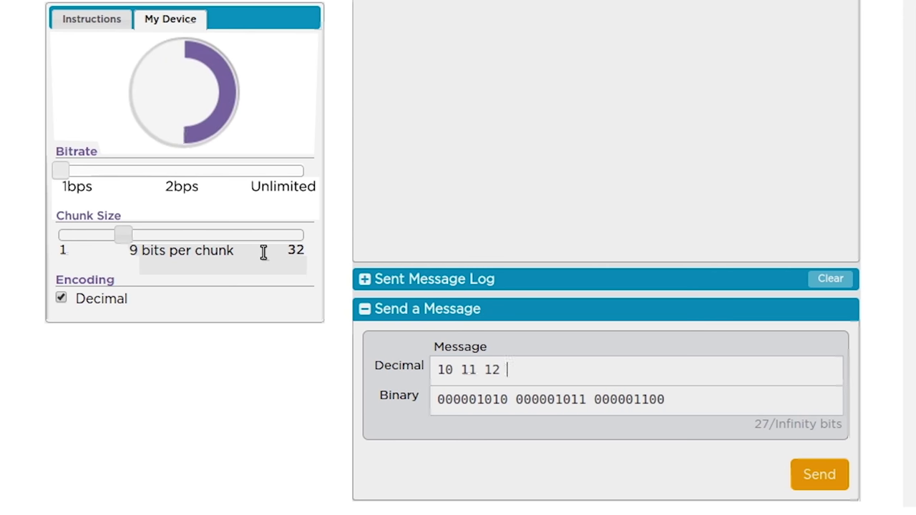
text(13 14)
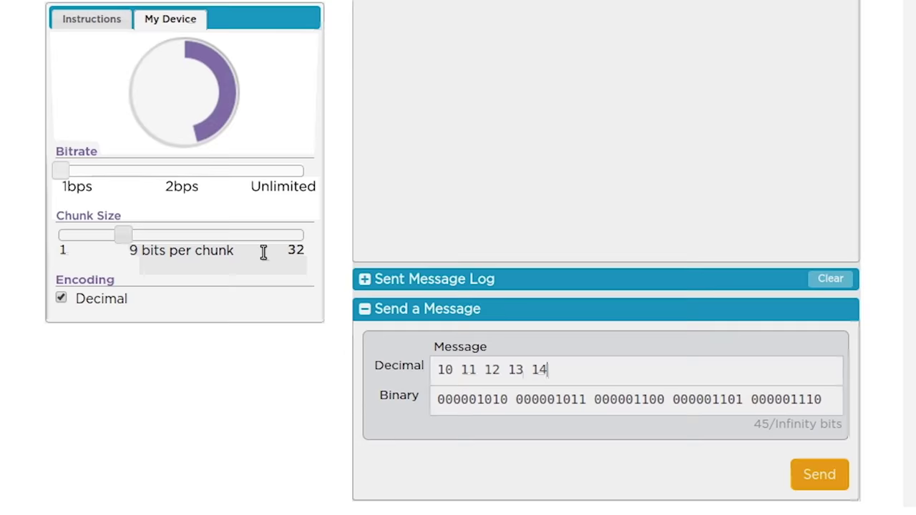
drag(123, 235, 99, 234)
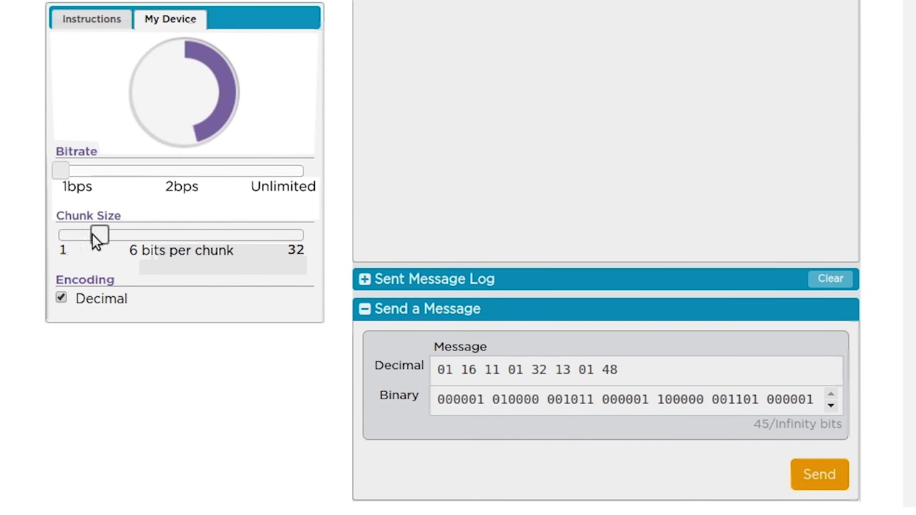
Set 4-bit chunks and replace the decimal message with 15 16 17, showing 16 wrap to 0000.
drag(98, 234, 83, 234)
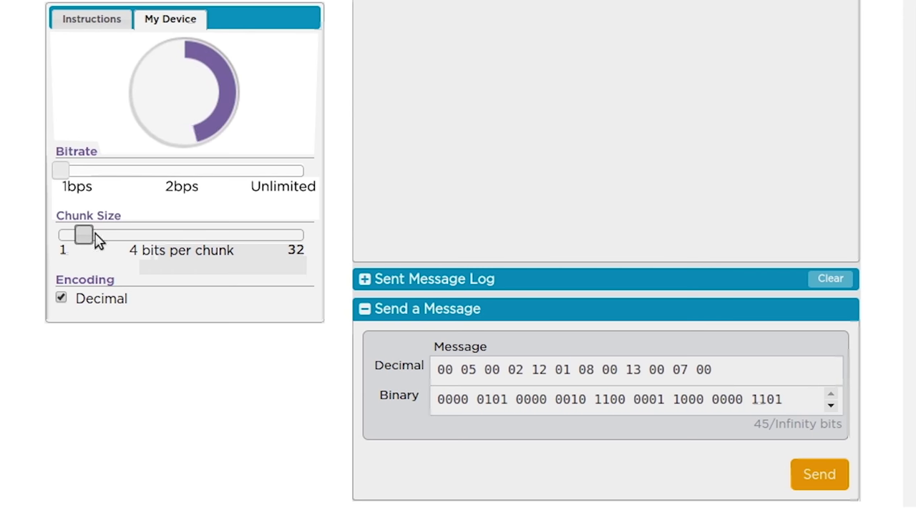
triple_click(573, 370)
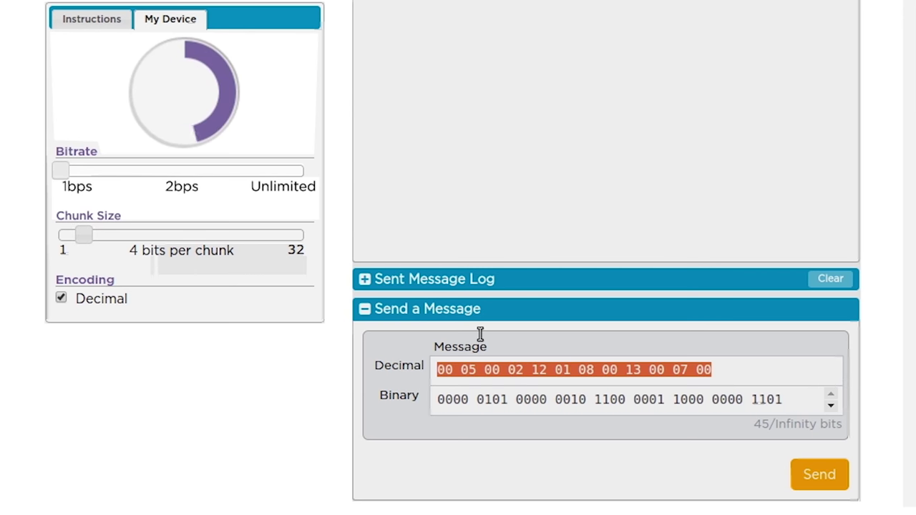
text(15)
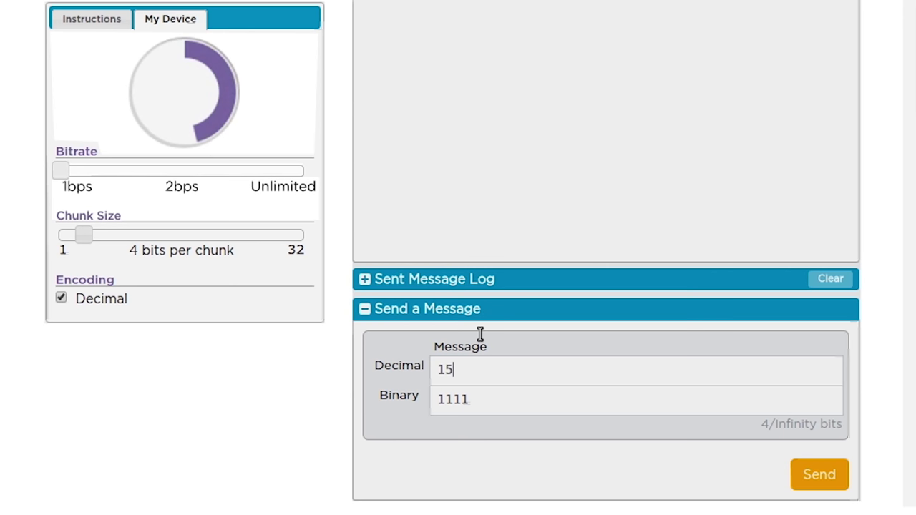
mouse_move(621, 256)
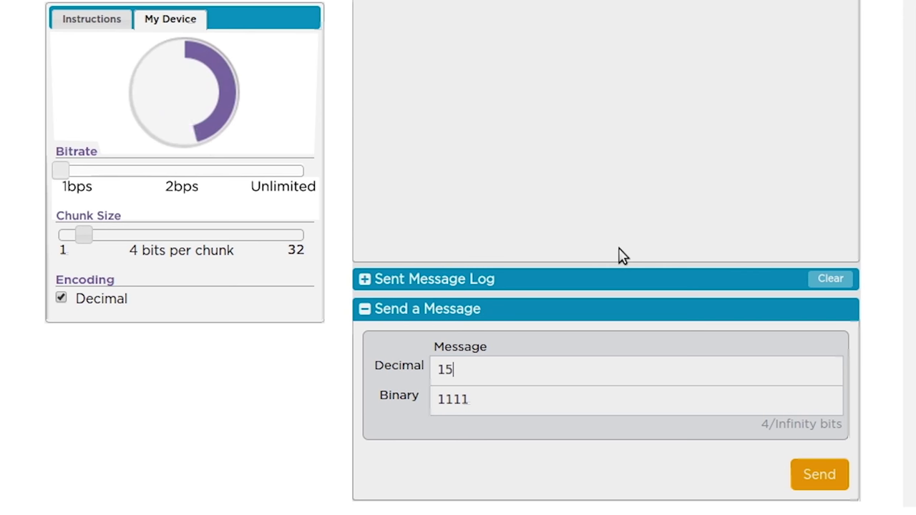
text(16)
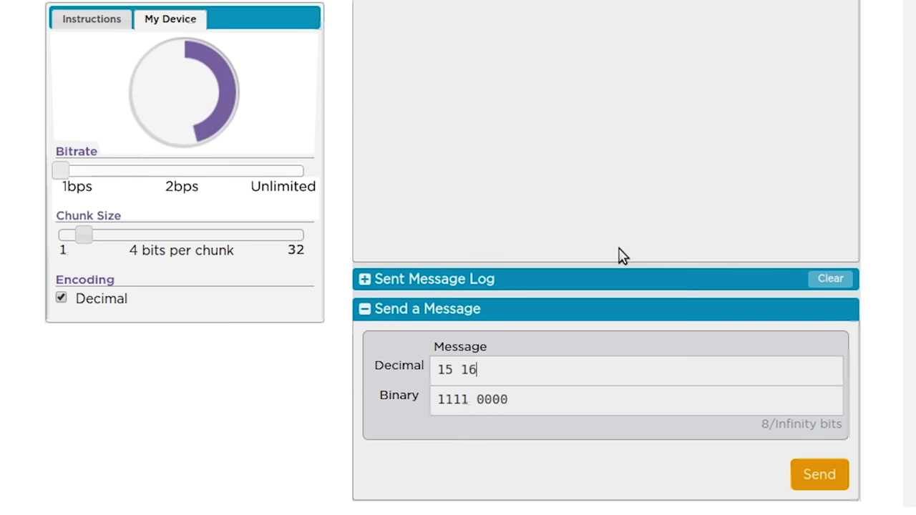
text(" ")
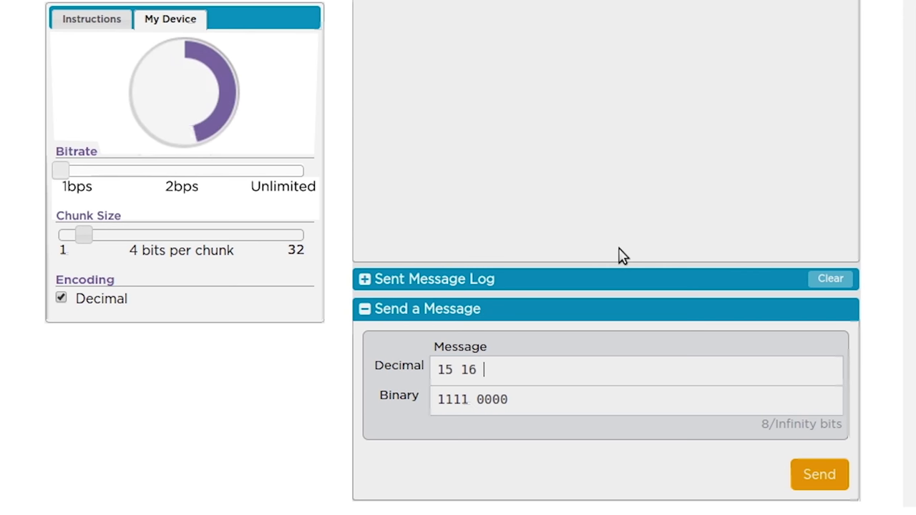
text(17)
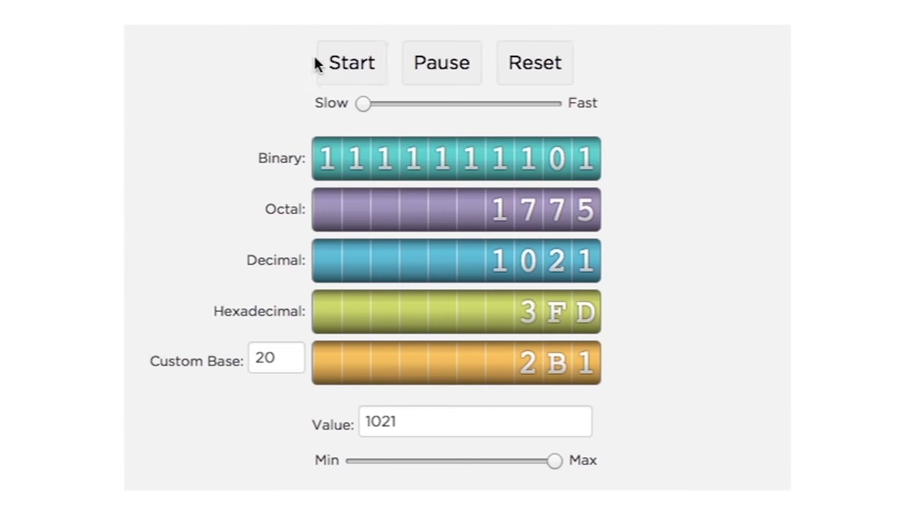
Start the binary odometer widget counting upward from 1021.
click(352, 63)
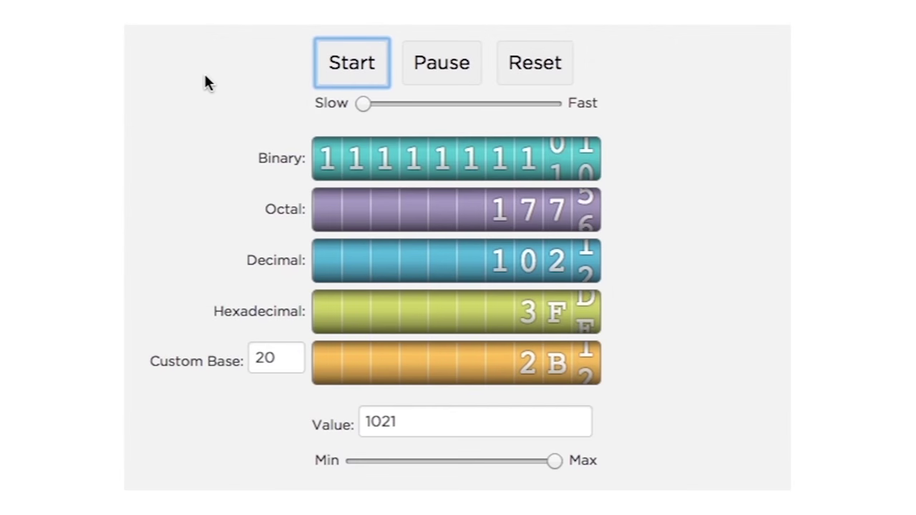